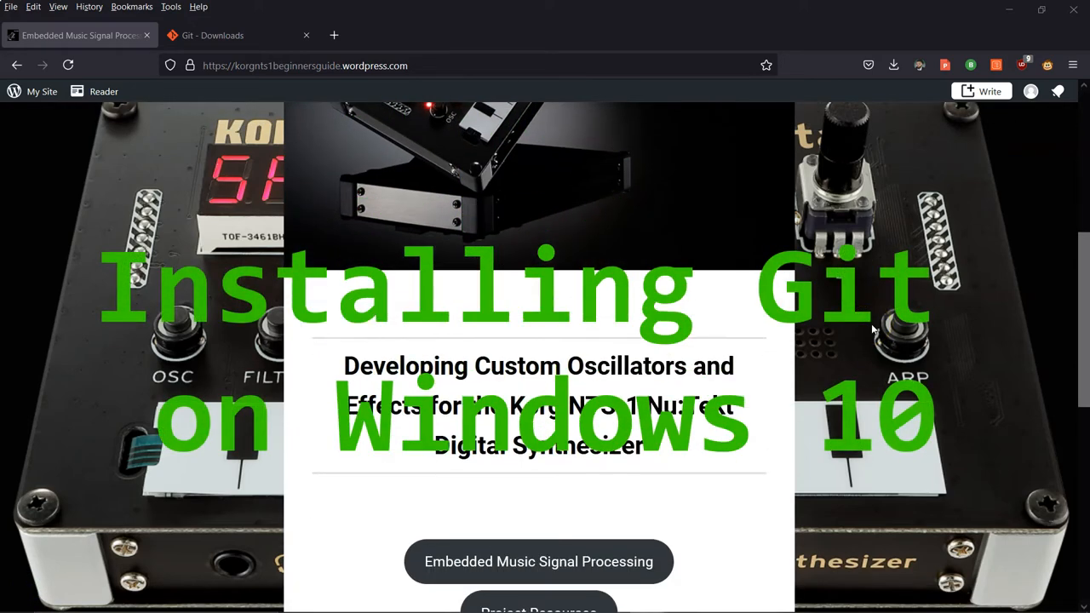
- Go to the Korg NTS-1 guide's Project Resources page and scroll through its resources
scroll(down, 3)
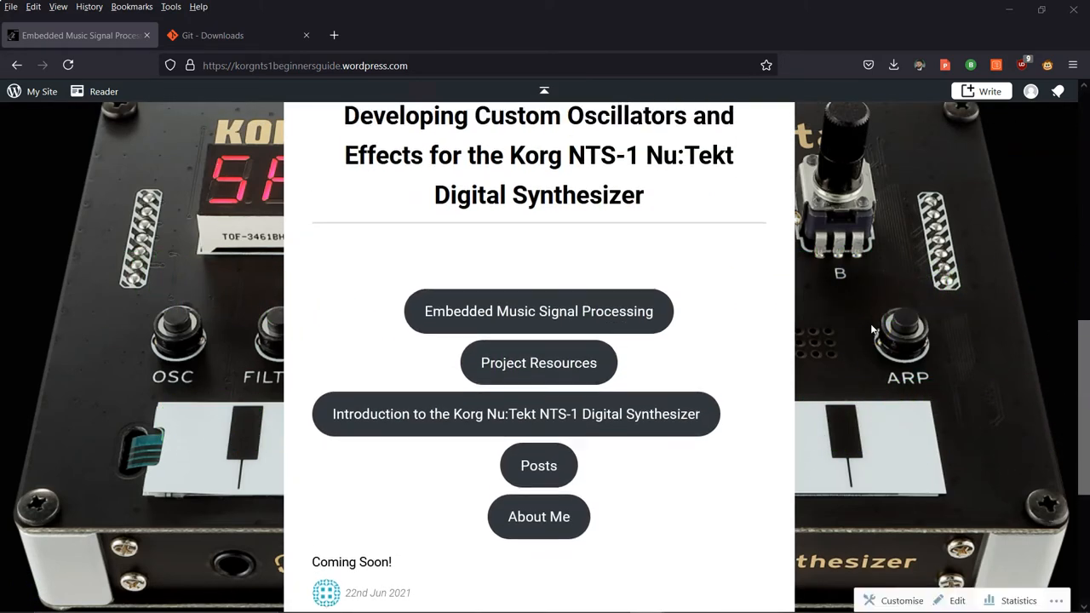
click(538, 362)
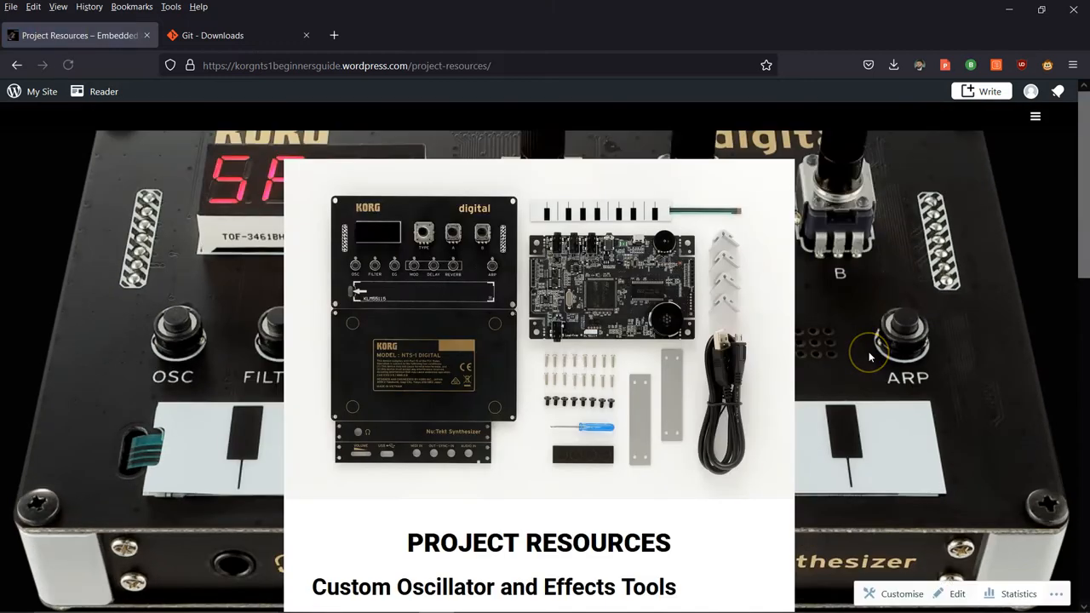
scroll(down, 3)
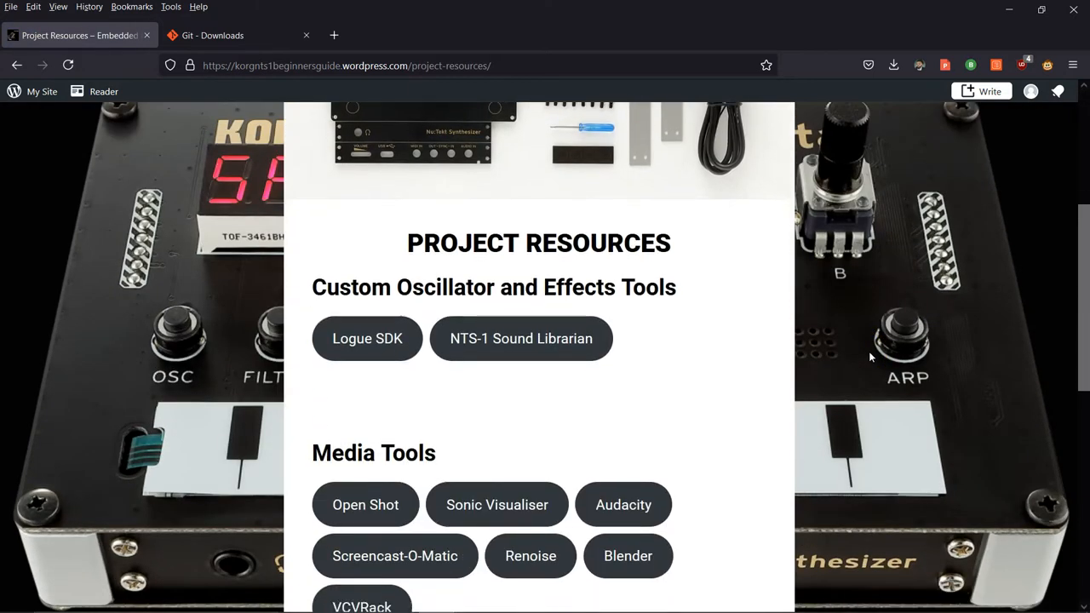
scroll(down, 3)
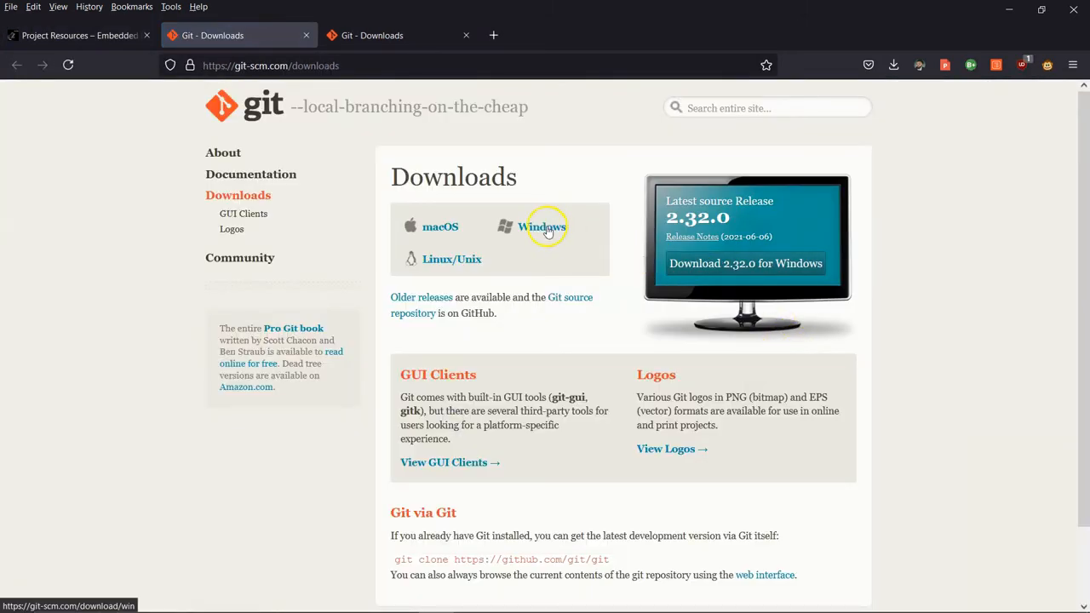
- Download the 64-bit Git 2.32.0 Windows installer from git-scm.com and save the file
click(543, 227)
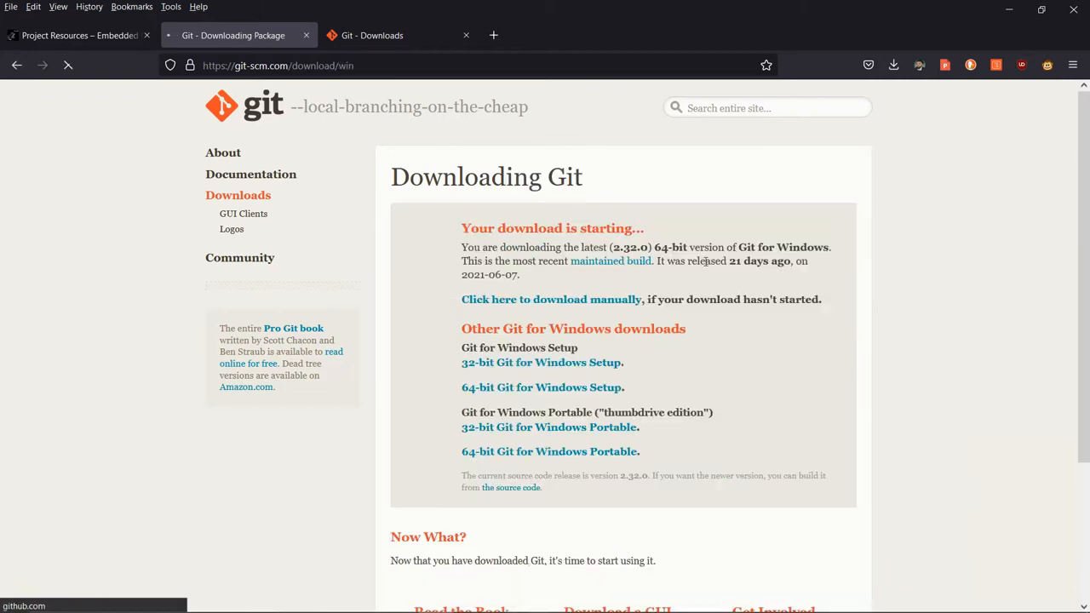
click(541, 386)
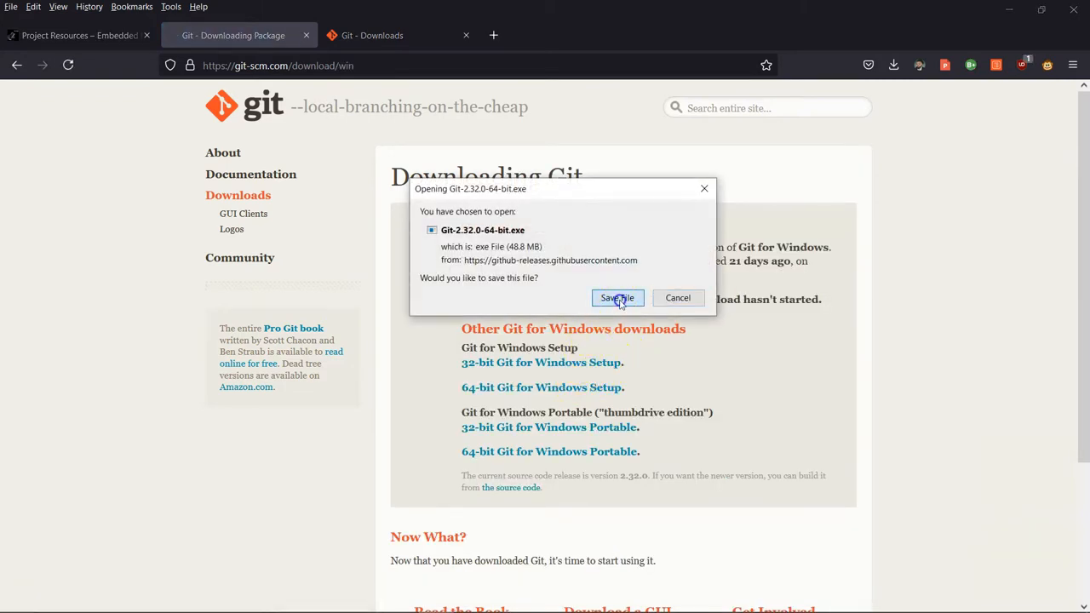
click(617, 297)
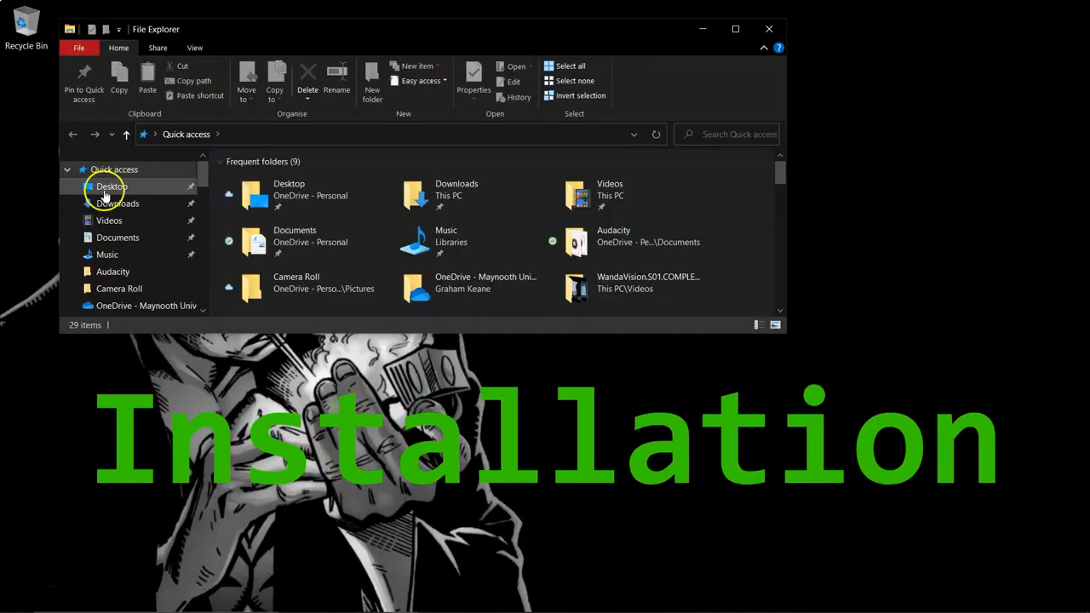
- Select the Git-2.32.0-64-bit installer in the Downloads folder
click(117, 203)
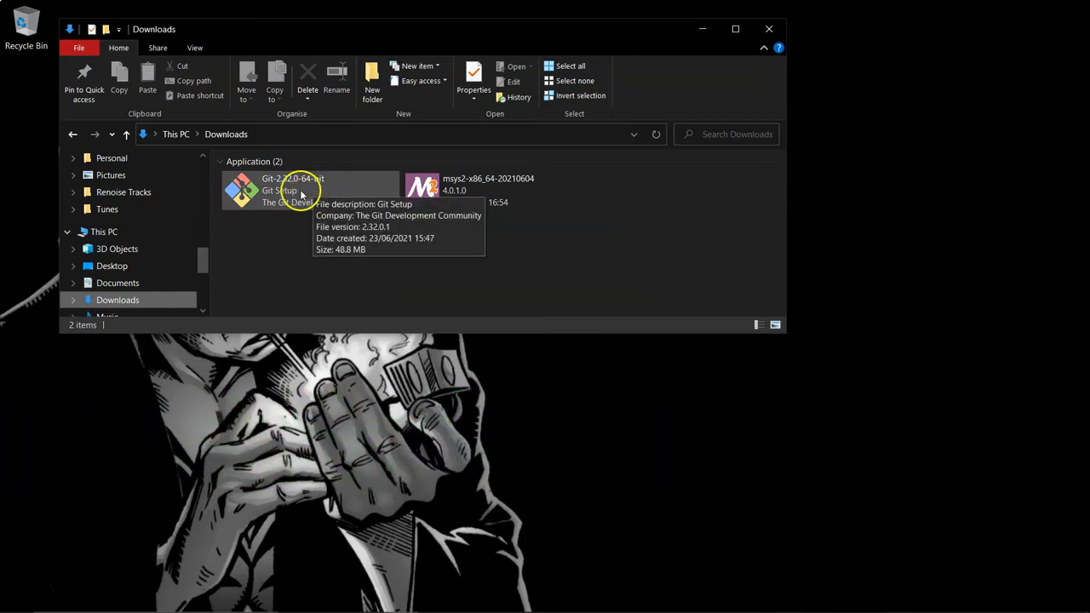
click(298, 190)
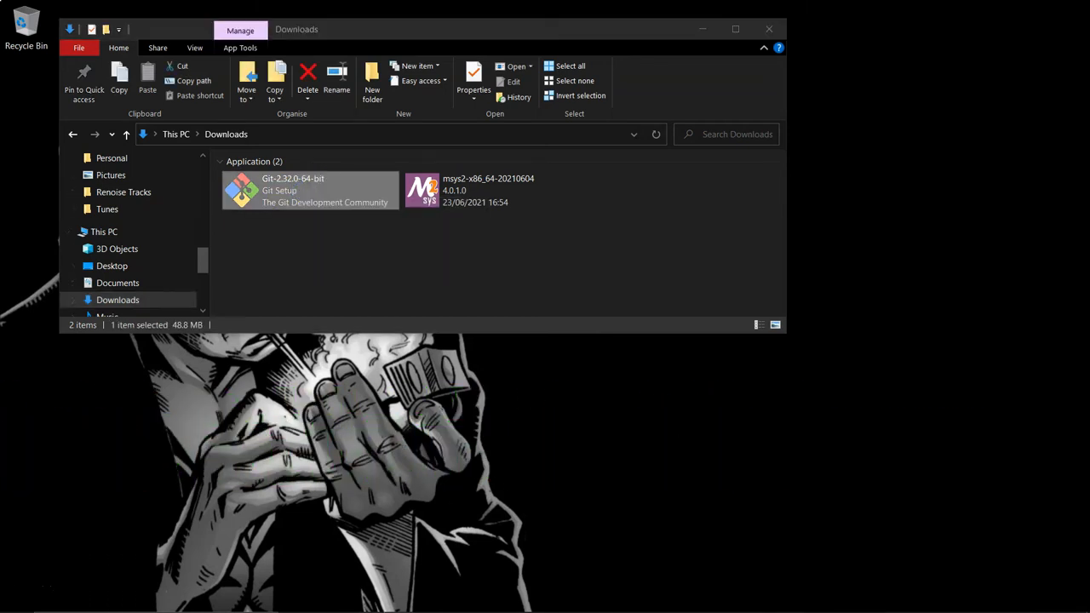
- Launch the Git 2.32.0 installer, accept the license, and confirm the existing Git folder
double_click(310, 190)
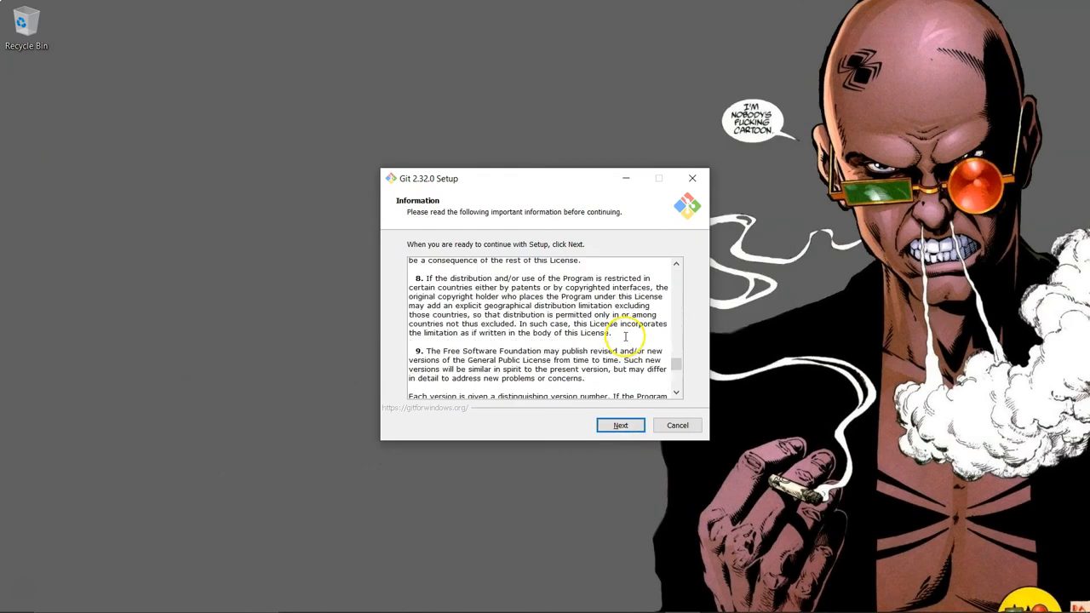
click(620, 425)
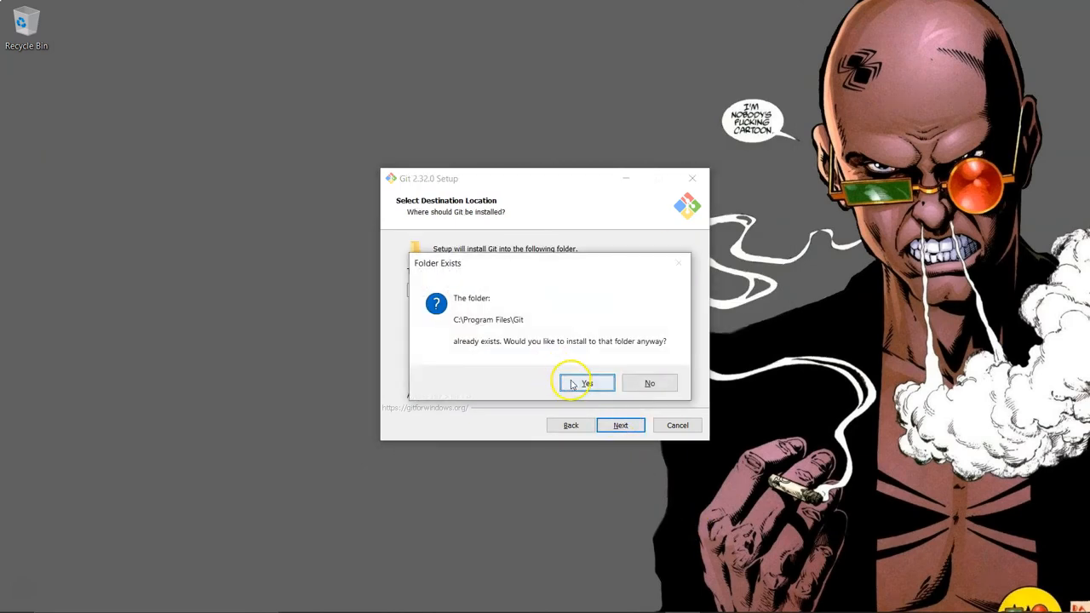
click(586, 382)
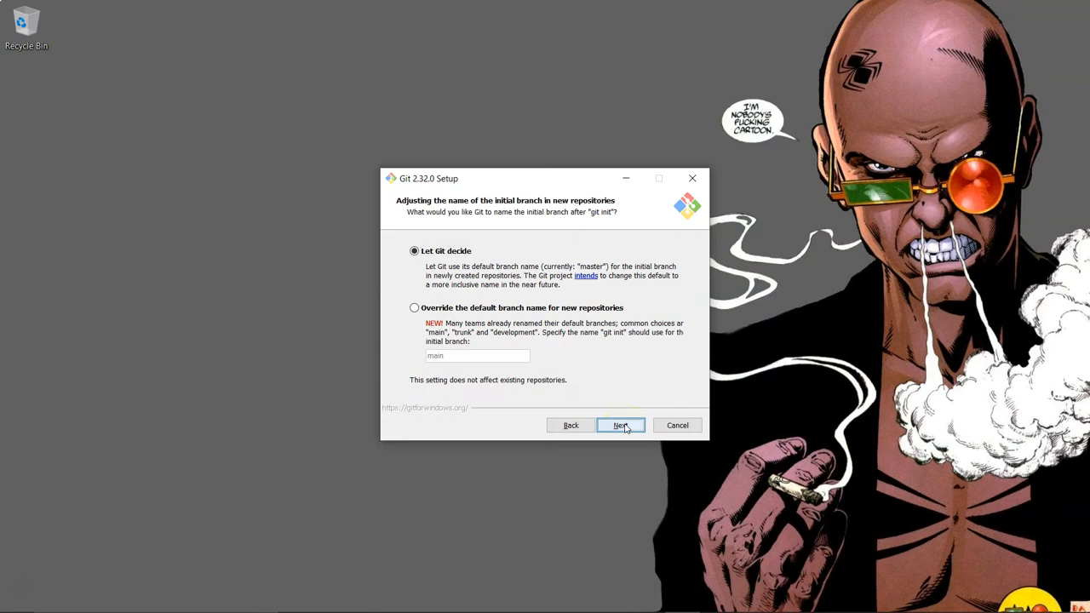
- Keep the default branch naming and pull behaviour, then bring up the Start menu
click(620, 425)
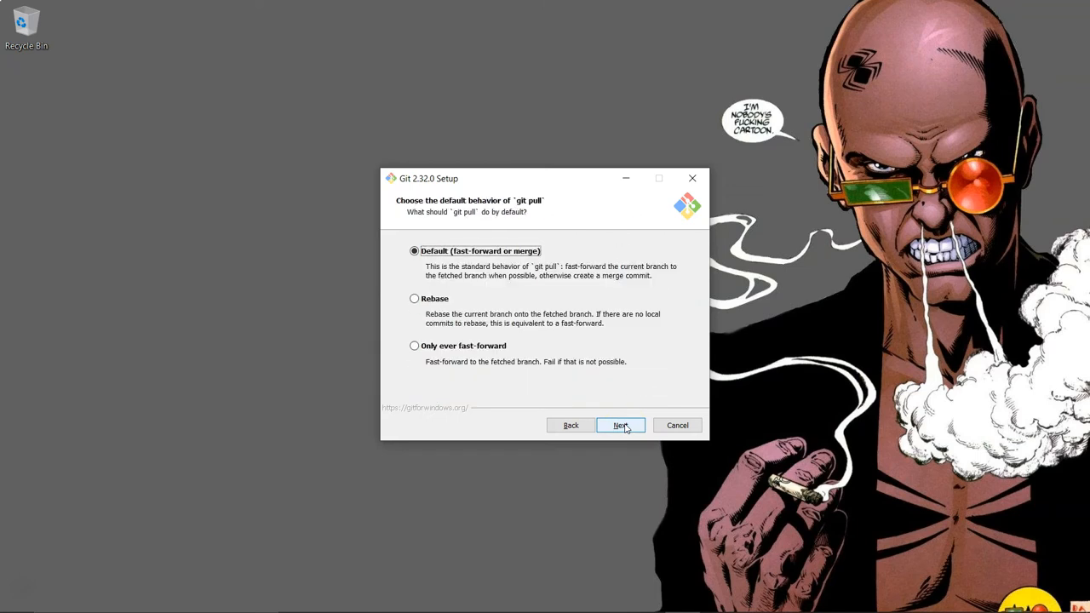
click(620, 425)
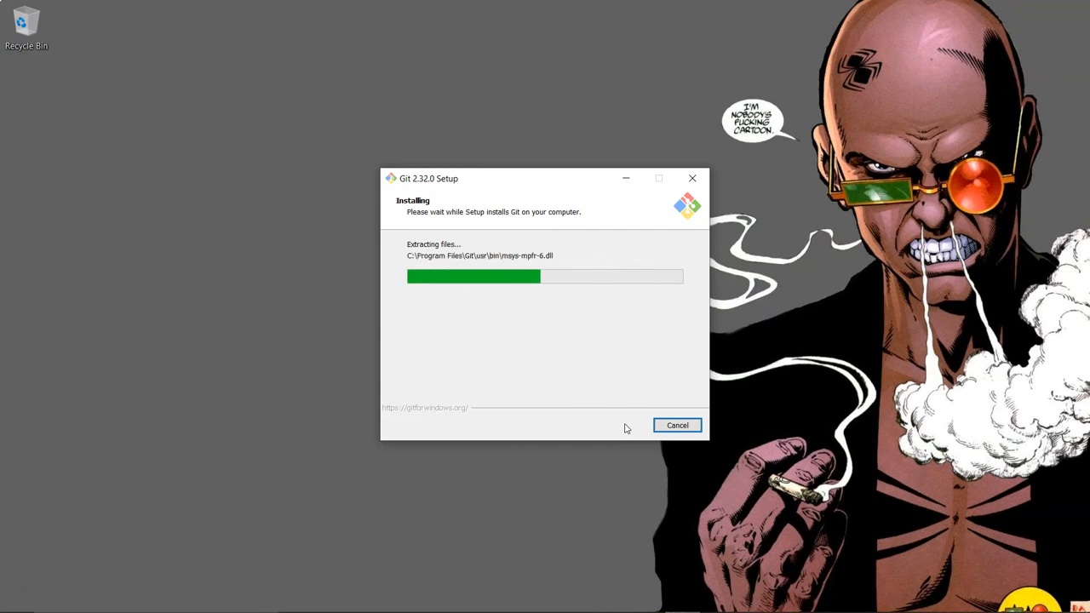
mouse_move(630, 426)
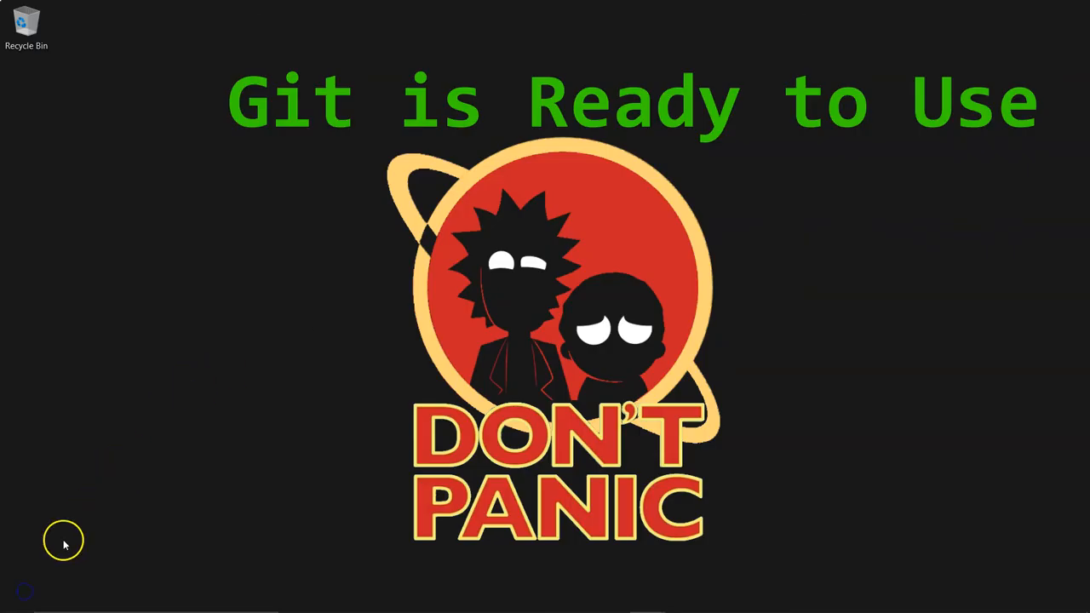
click(15, 599)
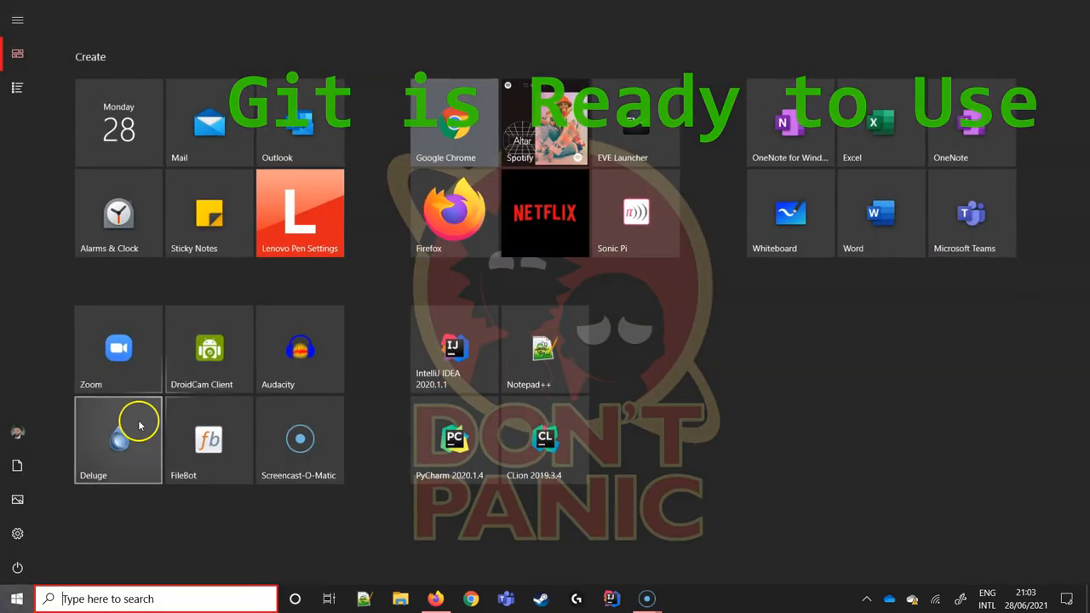